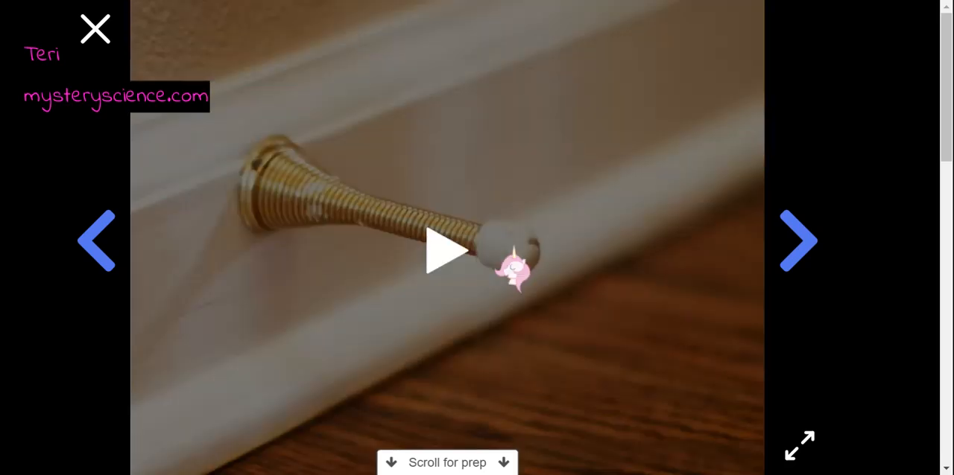
mouse_move(617, 343)
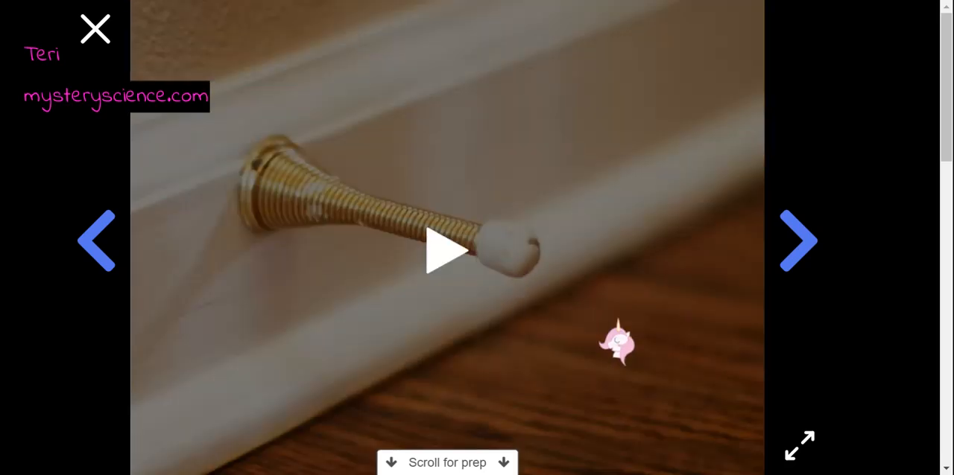
Advance from the door stopper video to the bowling ball and microphone photo
click(447, 250)
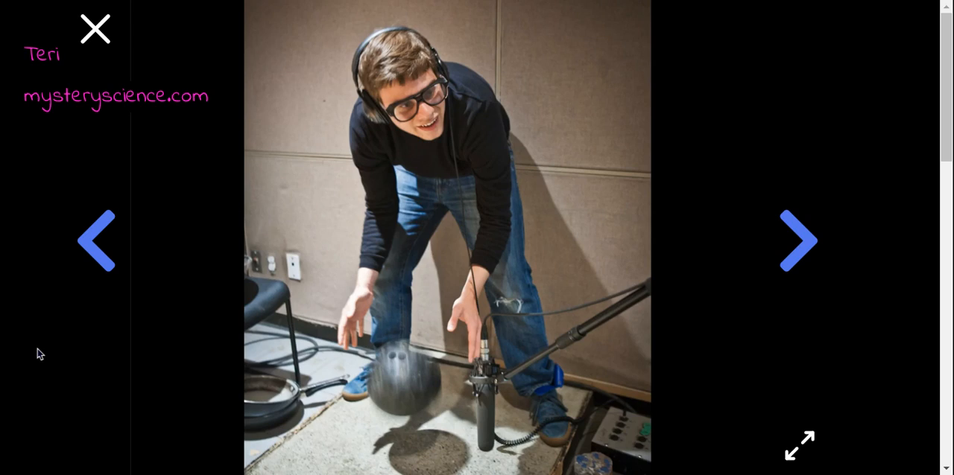
Advance through the pencil sketch slide to the Finding Dory tag image
click(798, 240)
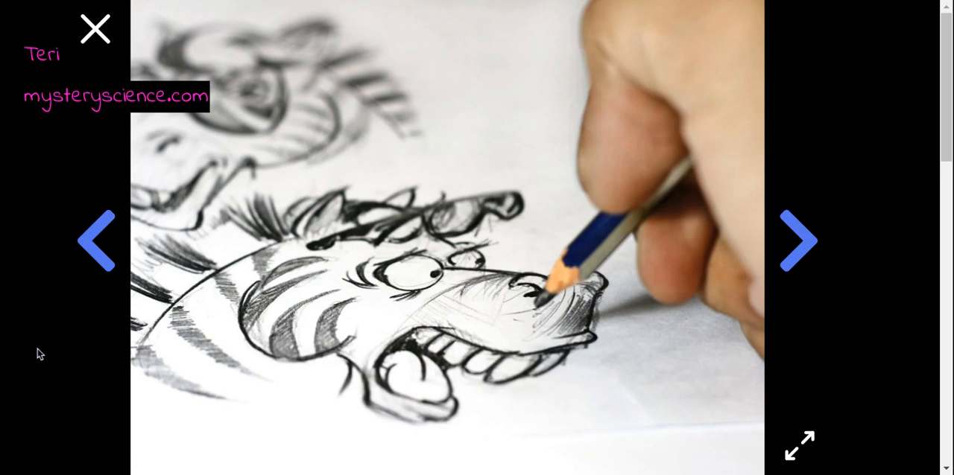
click(800, 241)
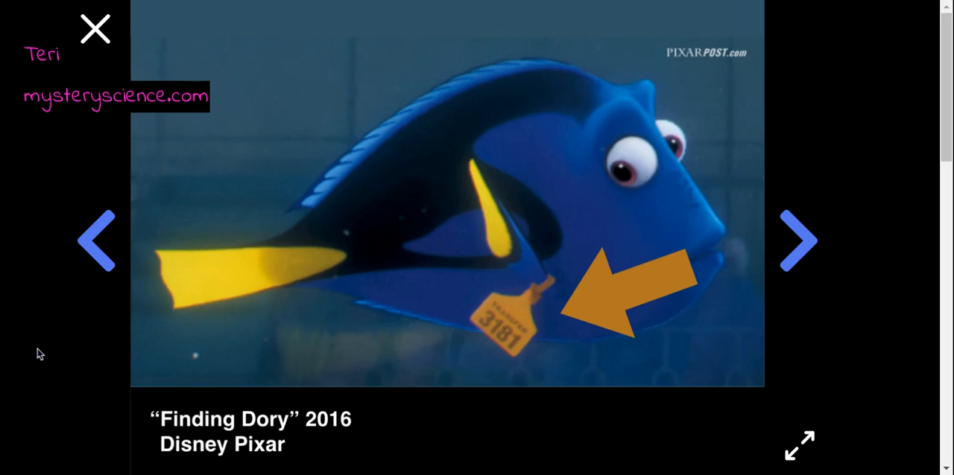
Advance past the Ellen DeGeneres voice-recording slide to the 1977 Star Wars clip
click(798, 240)
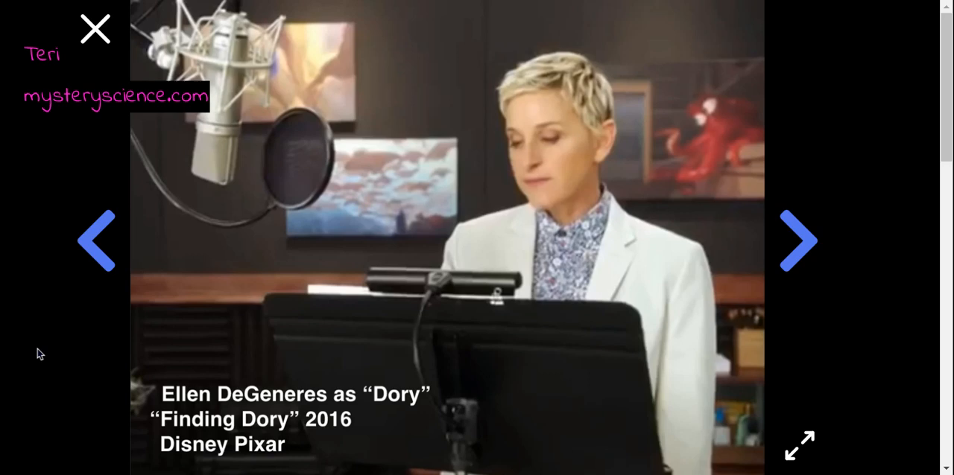
click(799, 240)
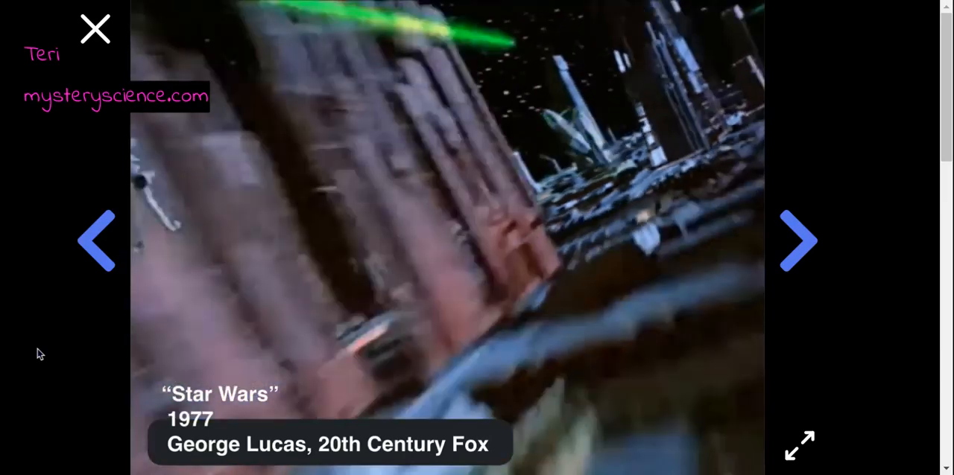
Advance to the vibration slide showing a drum and other sound-making photos
click(799, 240)
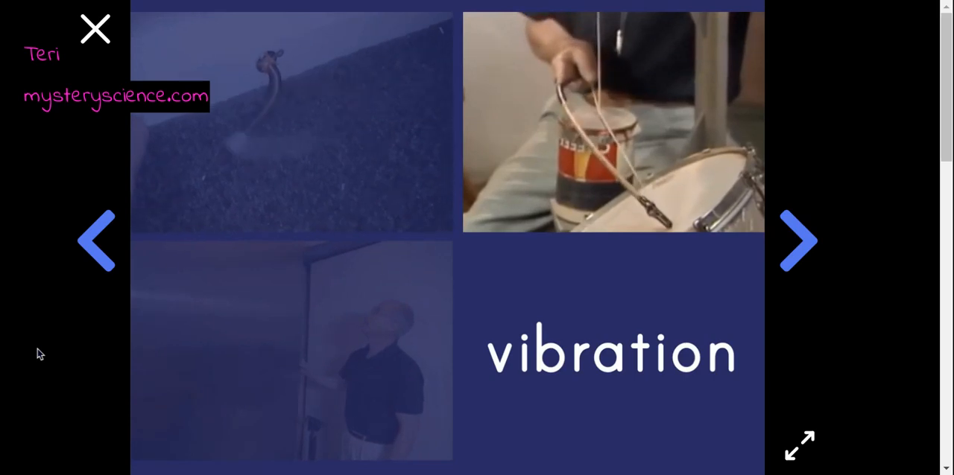
Advance past the Open letter slide to the rainy-window video
click(799, 240)
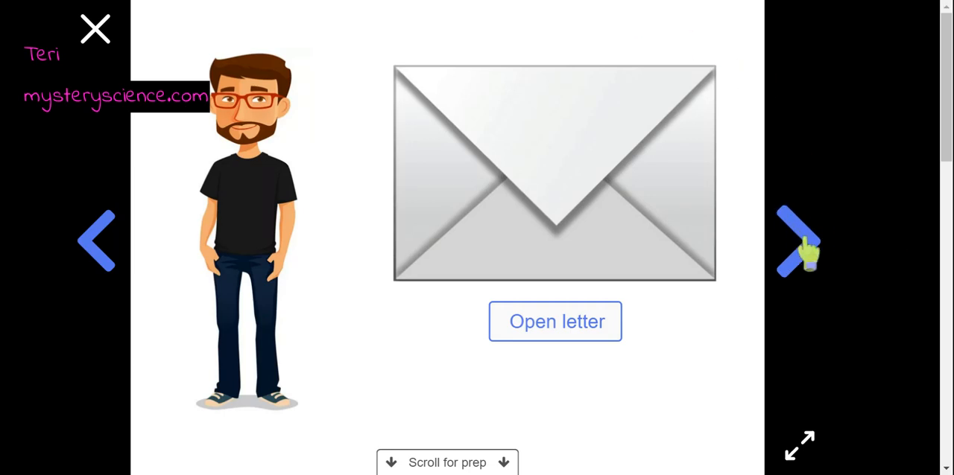
click(554, 322)
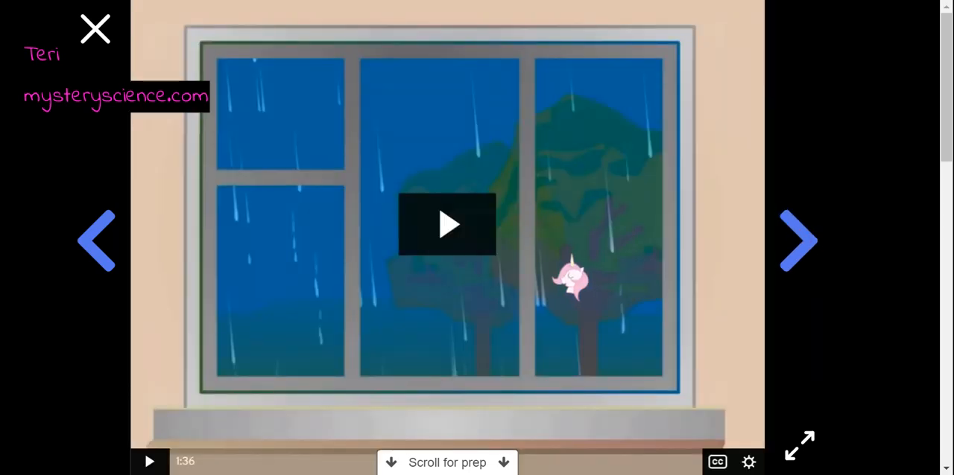
Advance past the stormy field photo to the boy peeking through his fingers
click(447, 225)
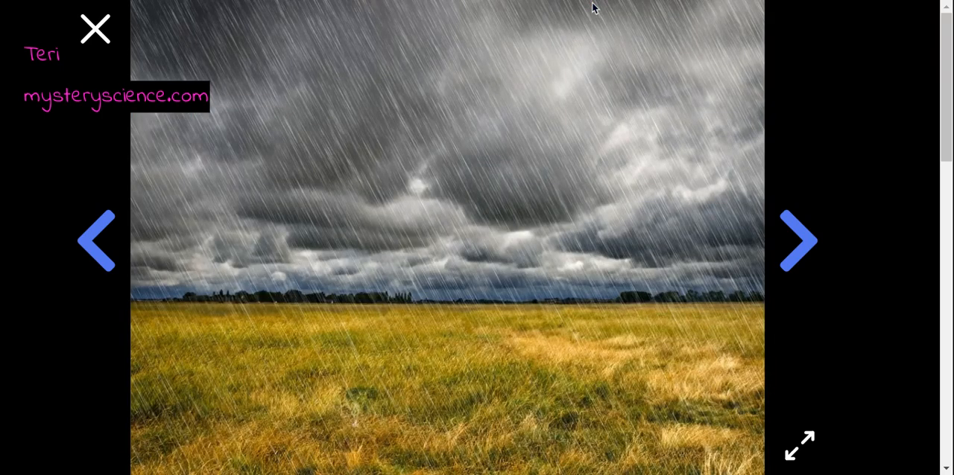
click(799, 240)
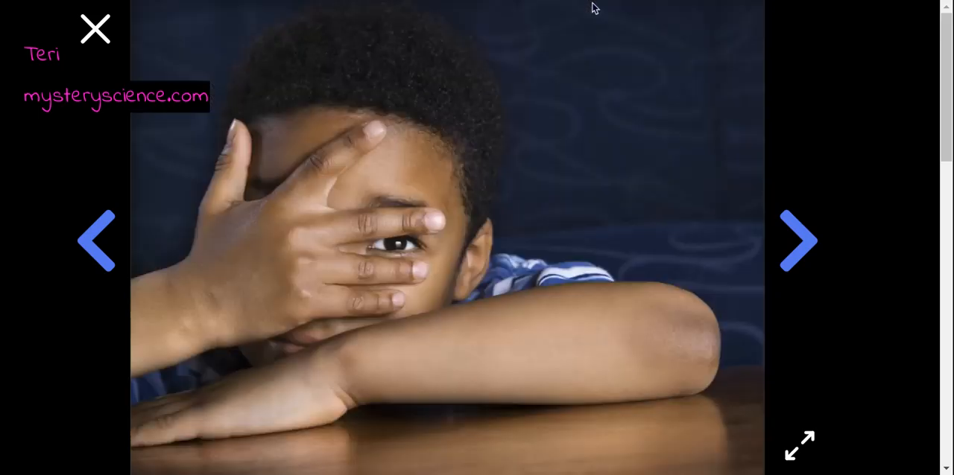